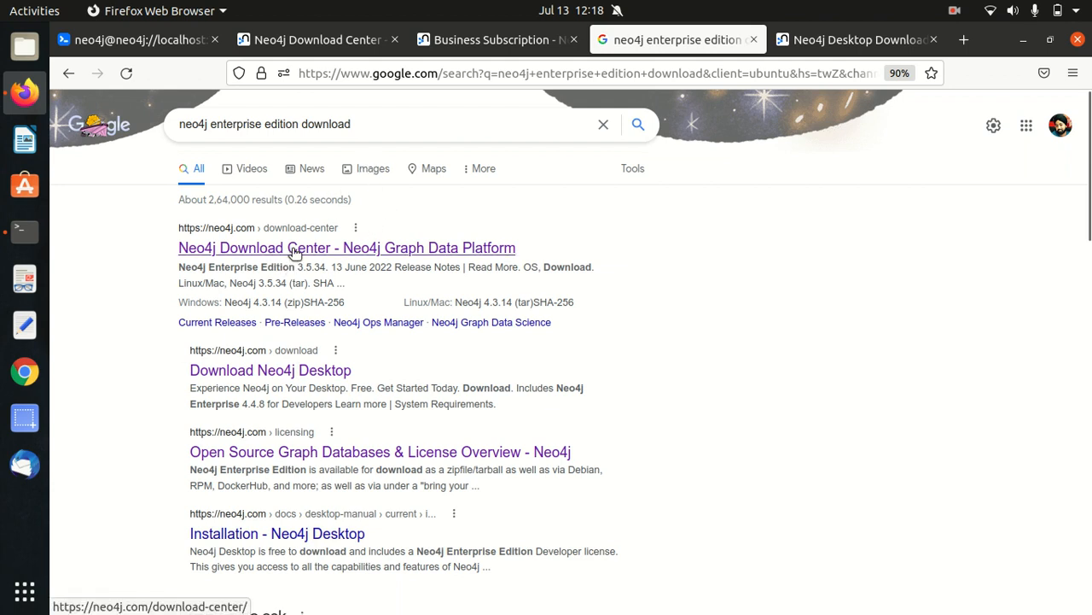
# View the Neo4j Download Center's Current Releases table listing Enterprise Edition 4.4.8 for Linux/Mac and Windows
pyautogui.click(345, 248)
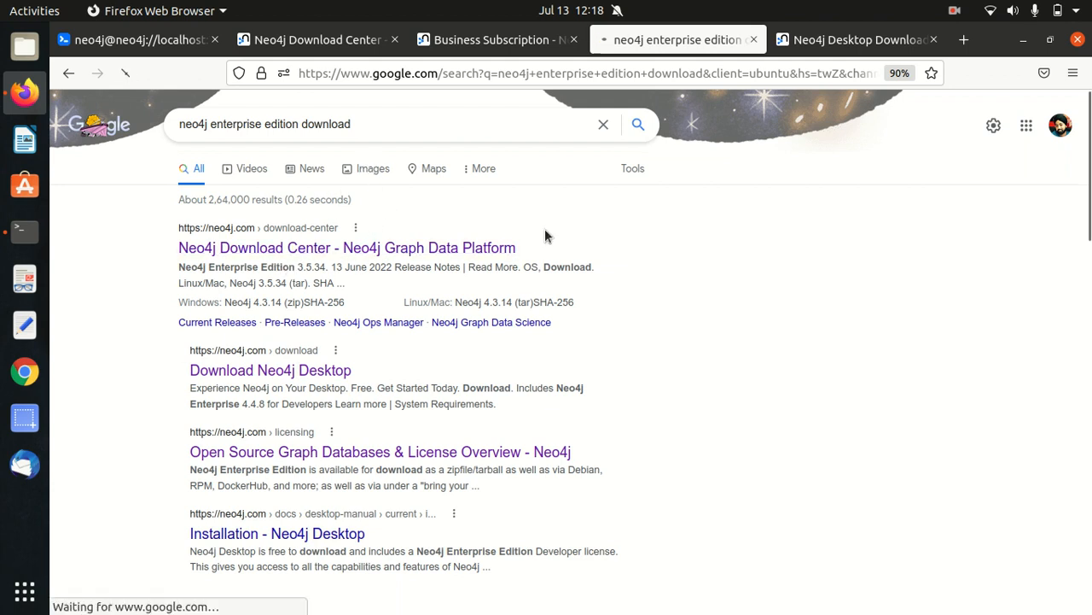
pyautogui.click(344, 248)
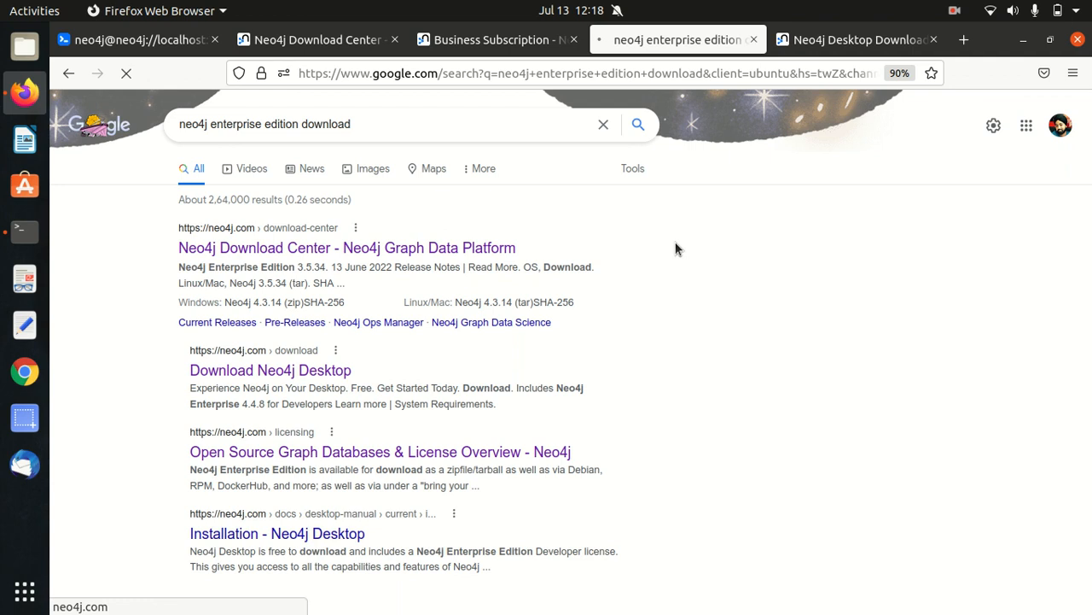
pyautogui.click(346, 248)
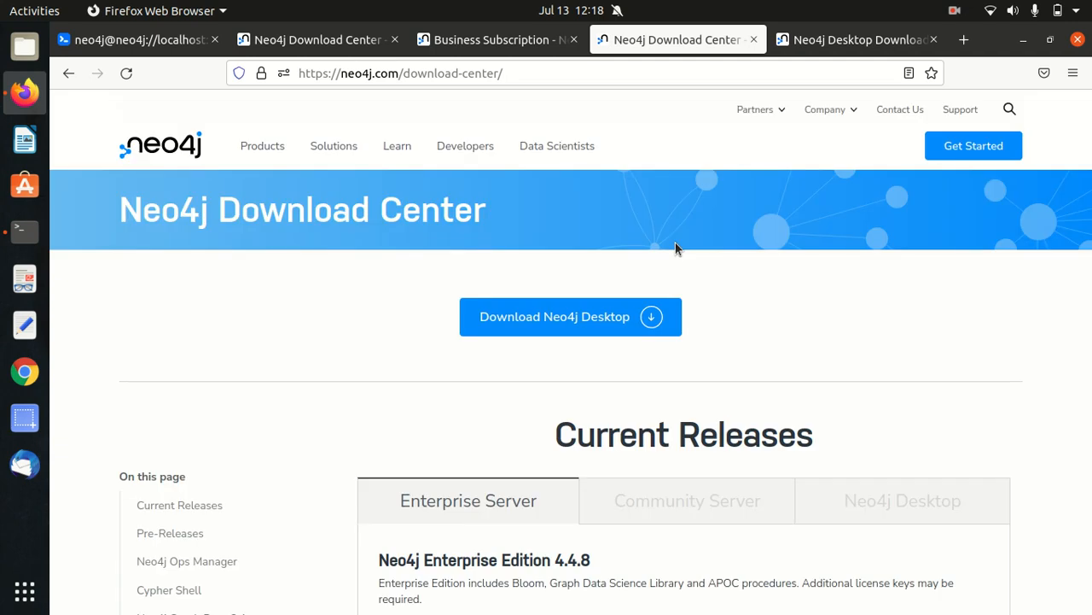
pyautogui.scroll(-3)
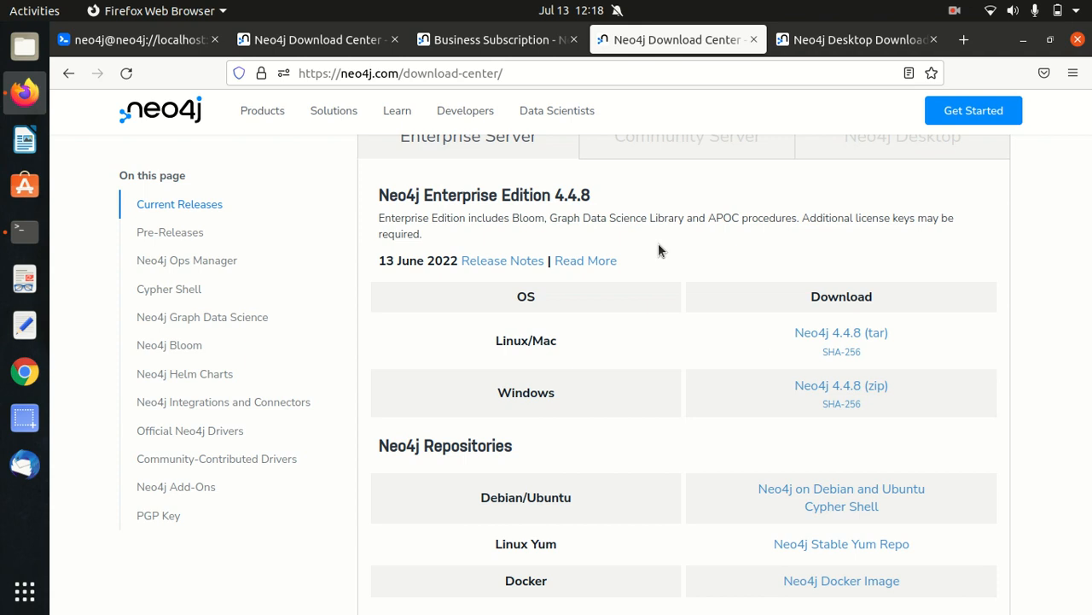
pyautogui.moveTo(536, 303)
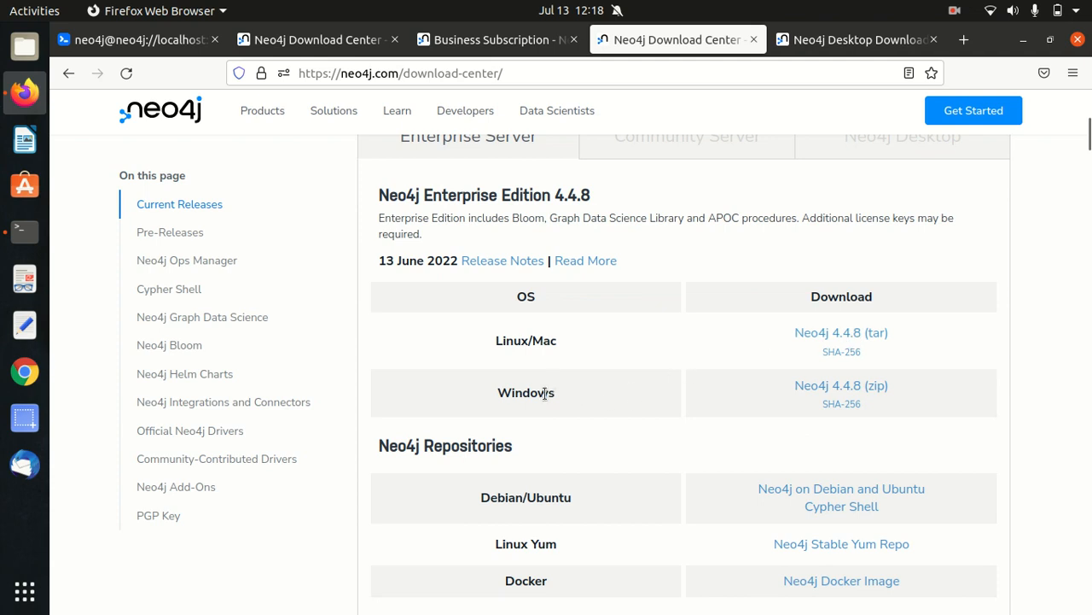
pyautogui.moveTo(806, 332)
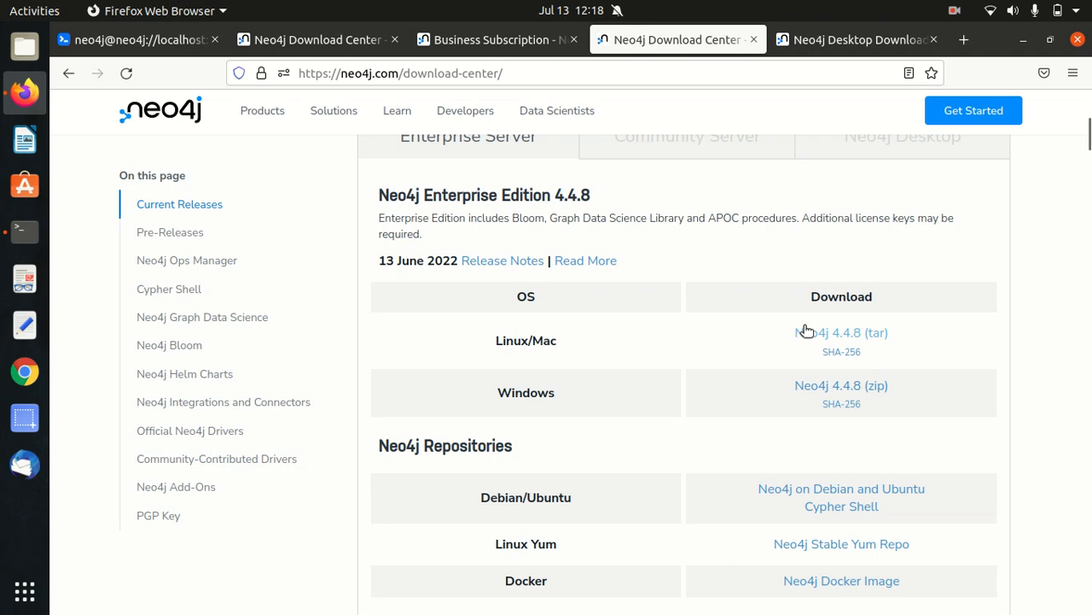
# Choose the Neo4j 4.4.8 (tar) Linux/Mac download, landing on the Business Subscription 30-day trial sign-up form
pyautogui.click(841, 331)
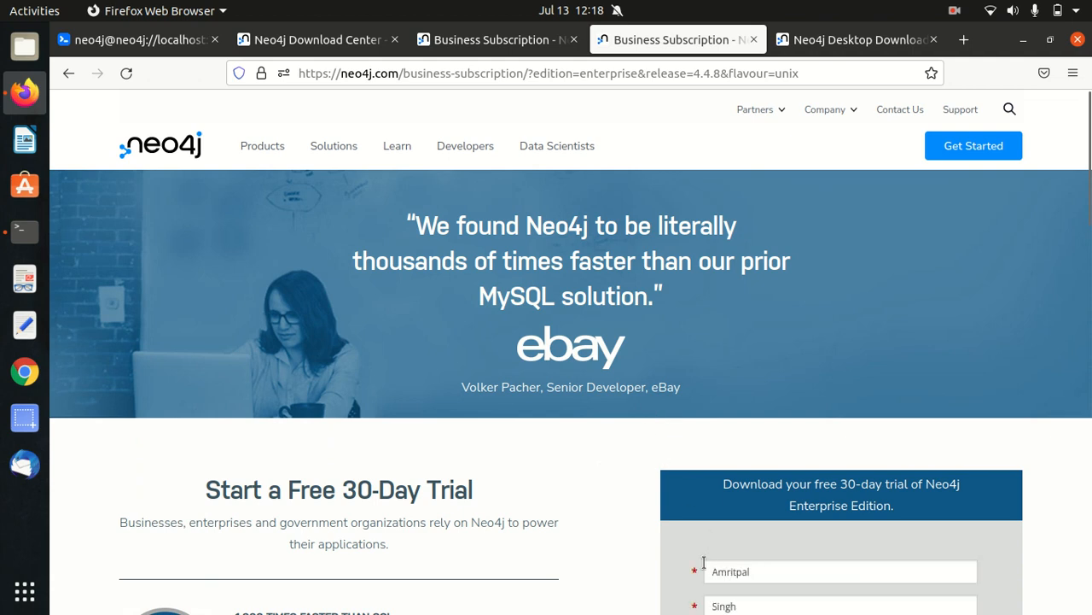
pyautogui.scroll(-3)
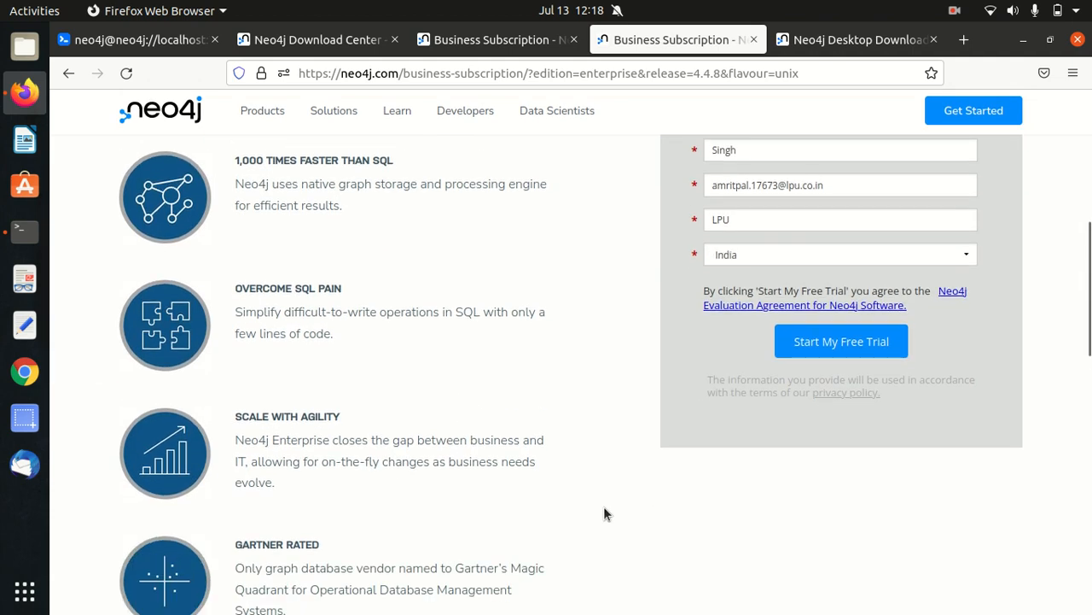
pyautogui.scroll(3)
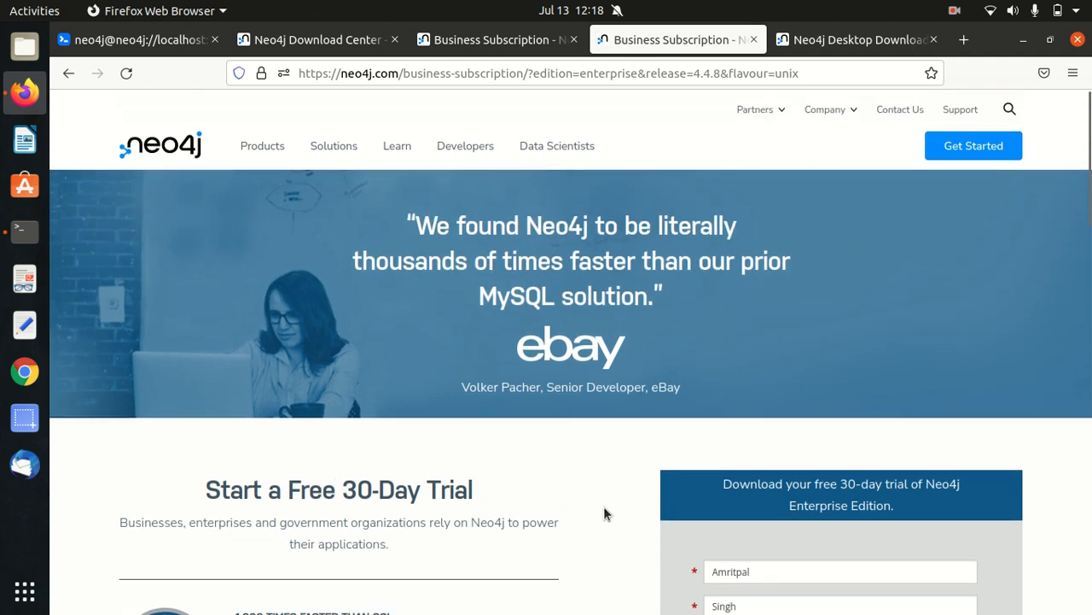
pyautogui.moveTo(564, 509)
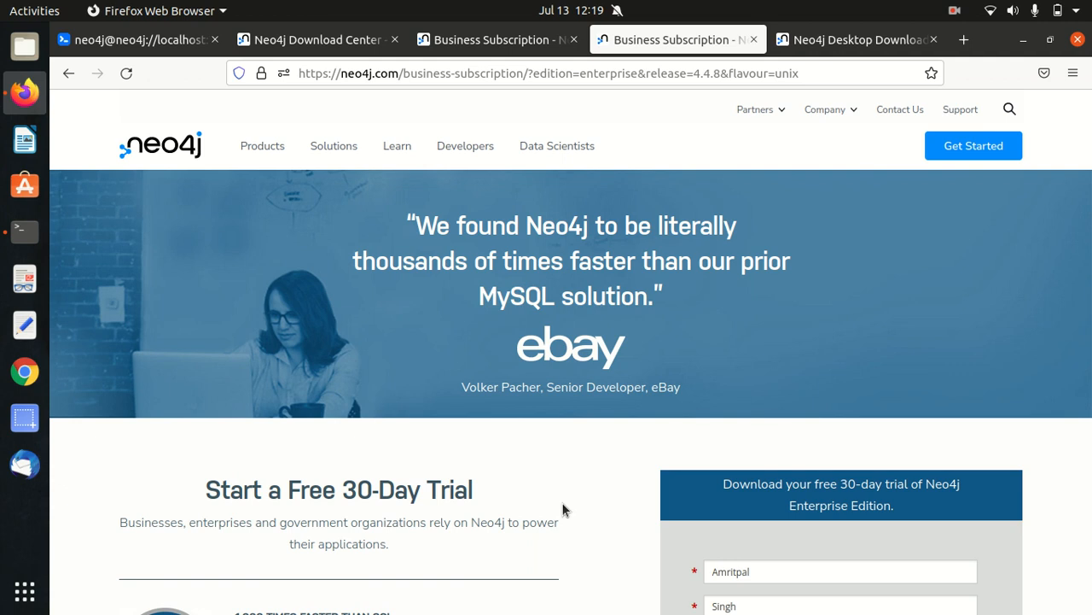
pyautogui.moveTo(413, 371)
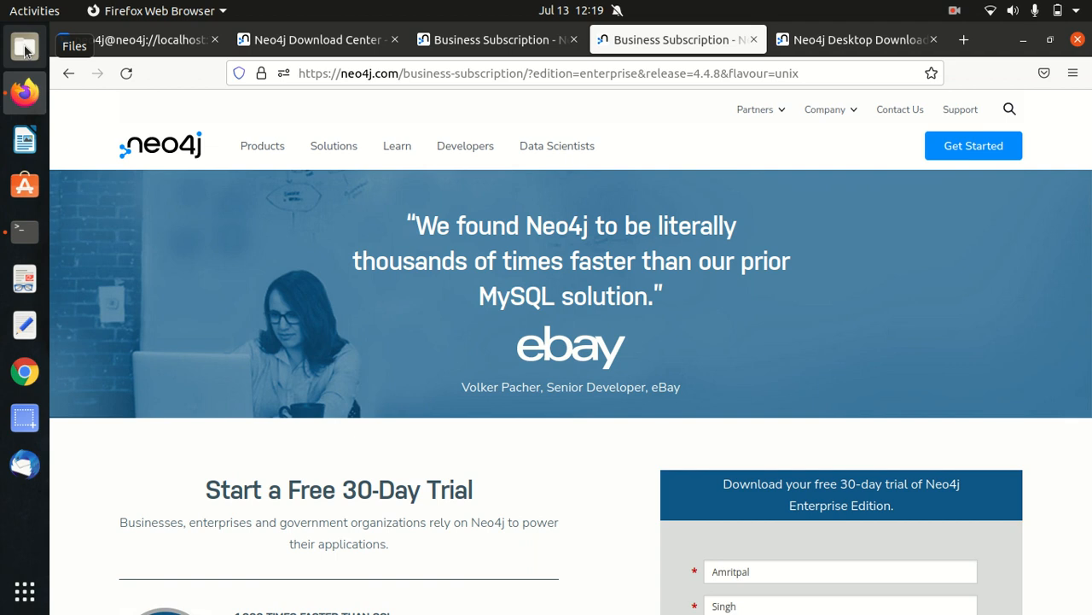
# Locate the neo4j-enterprise-4.3.14 folder in the Home directory of the Files app
pyautogui.click(23, 46)
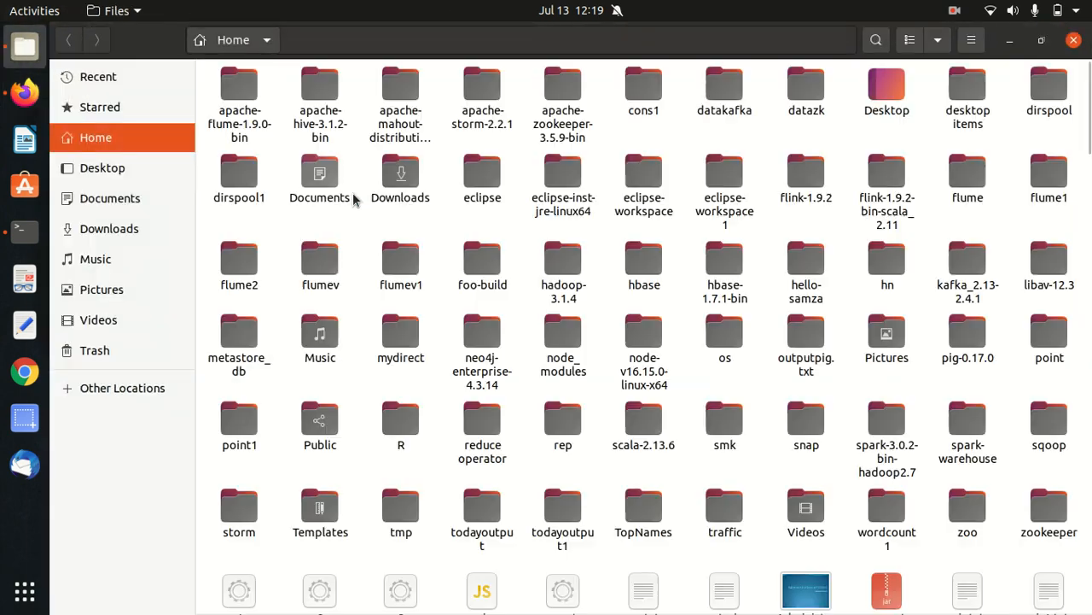
pyautogui.click(482, 341)
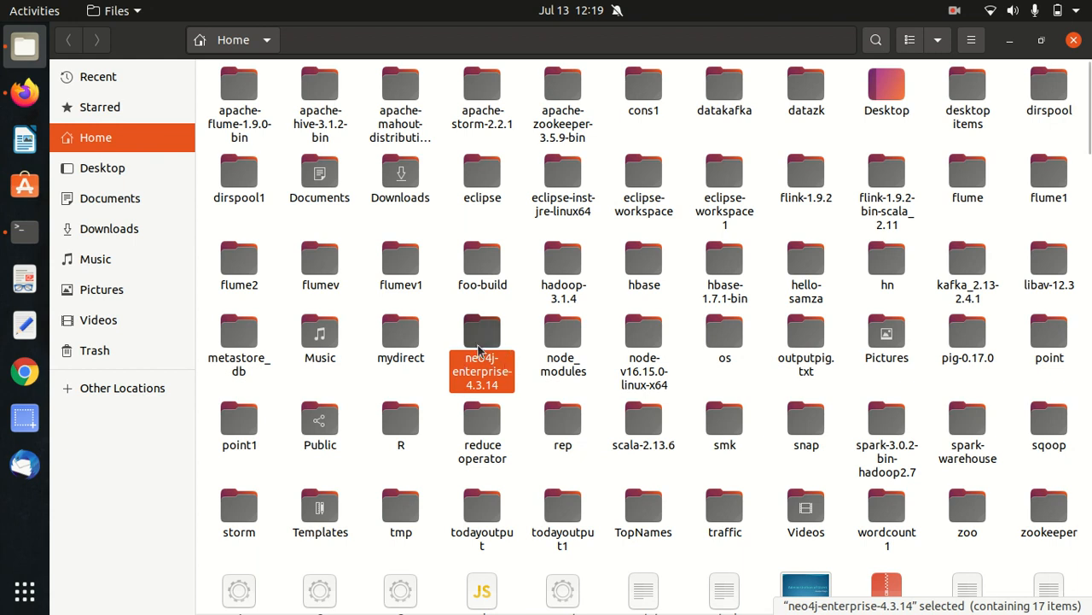
pyautogui.moveTo(499, 393)
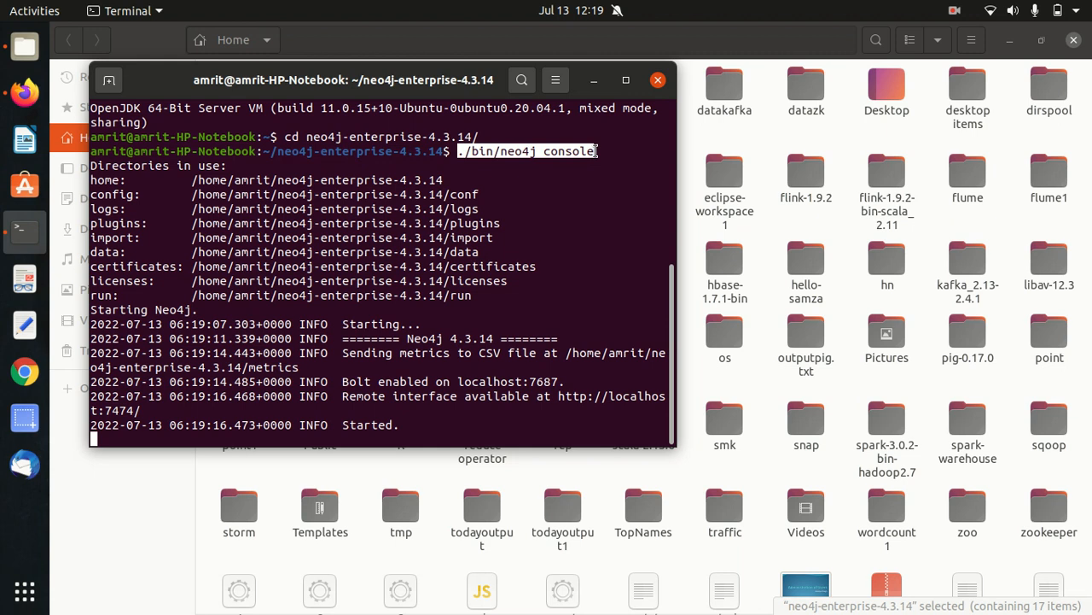
pyautogui.moveTo(577, 163)
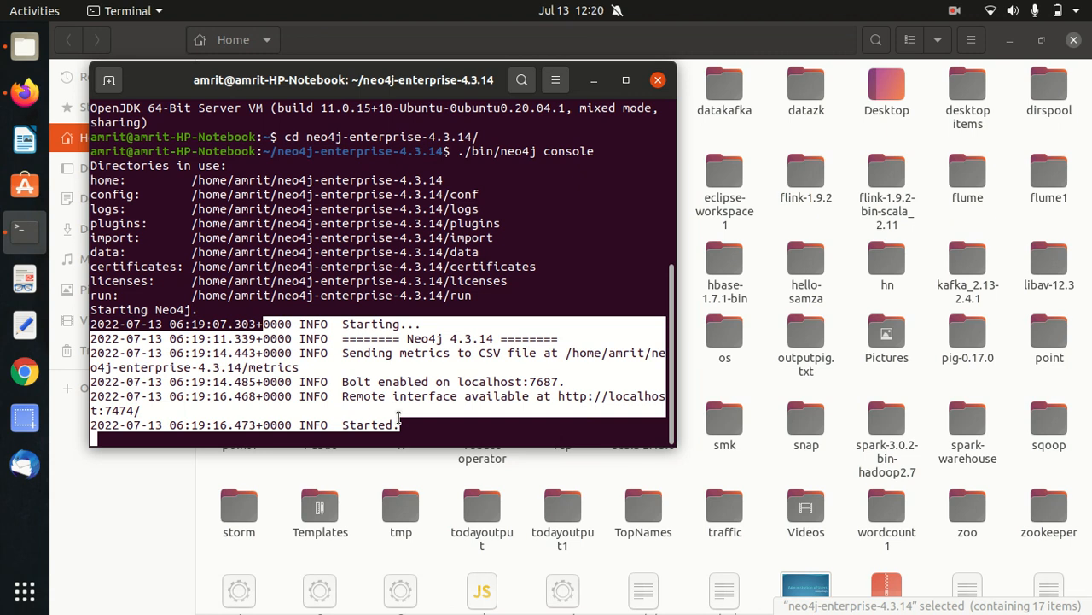
# Return to the web browser after Neo4j 4.3.14 reports Started in the console
pyautogui.click(24, 92)
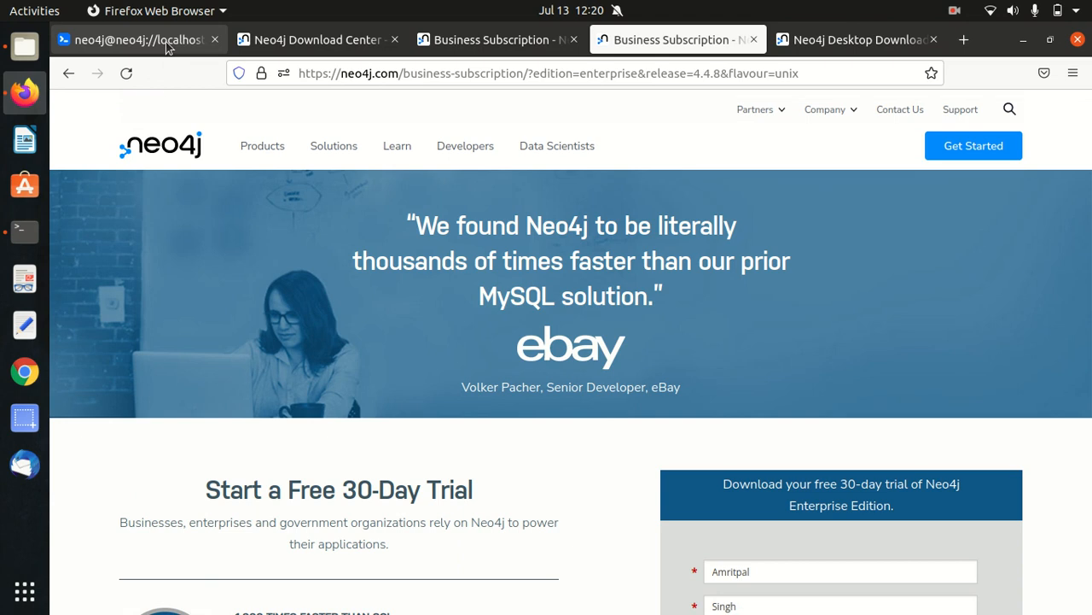
# View the :server status frame at localhost:7474 confirming user neo4j connected to neo4j://localhost:7687
pyautogui.click(137, 40)
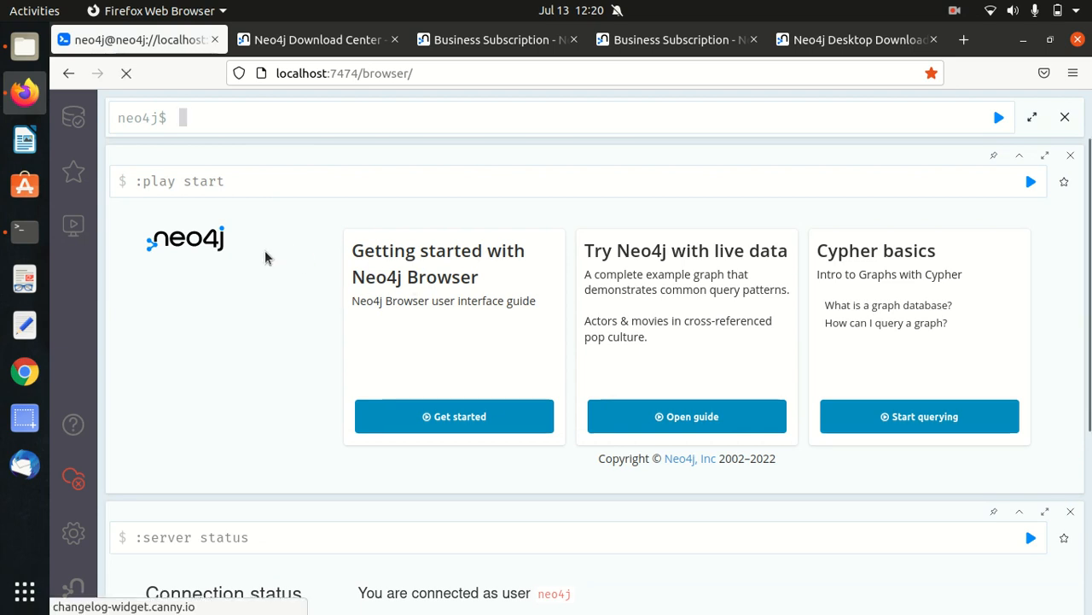
pyautogui.scroll(-3)
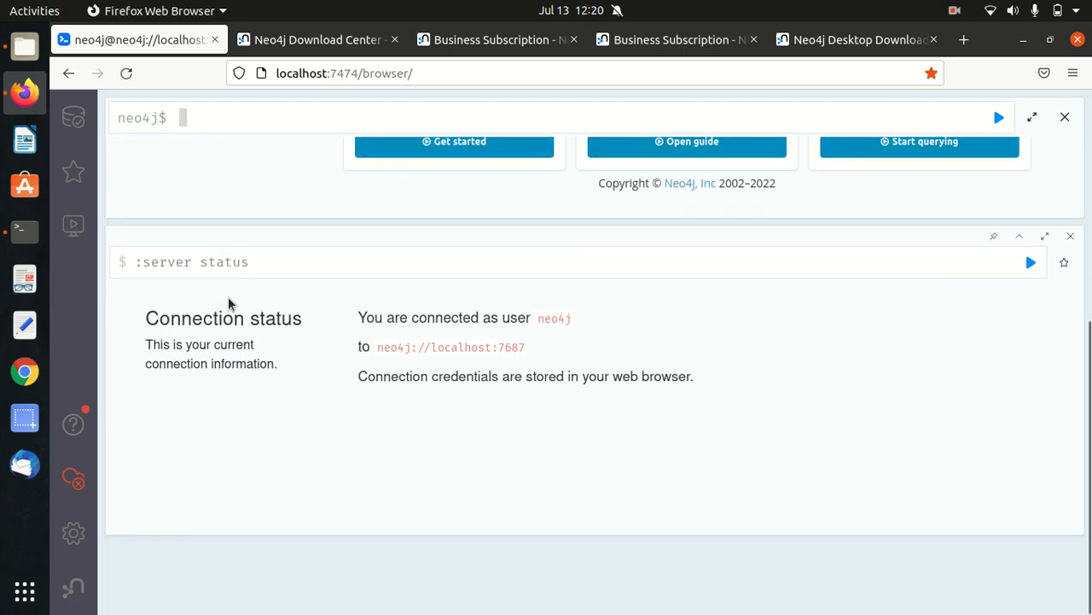